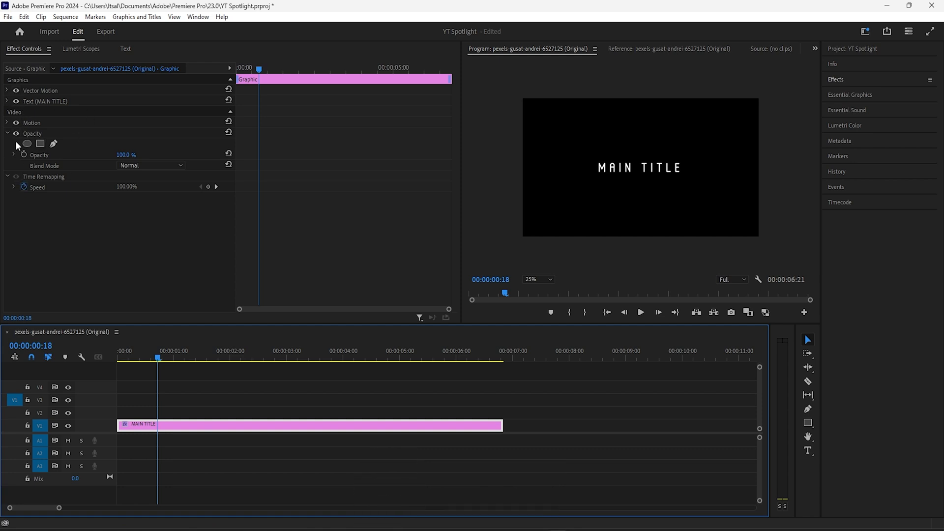
mouse_move(59, 153)
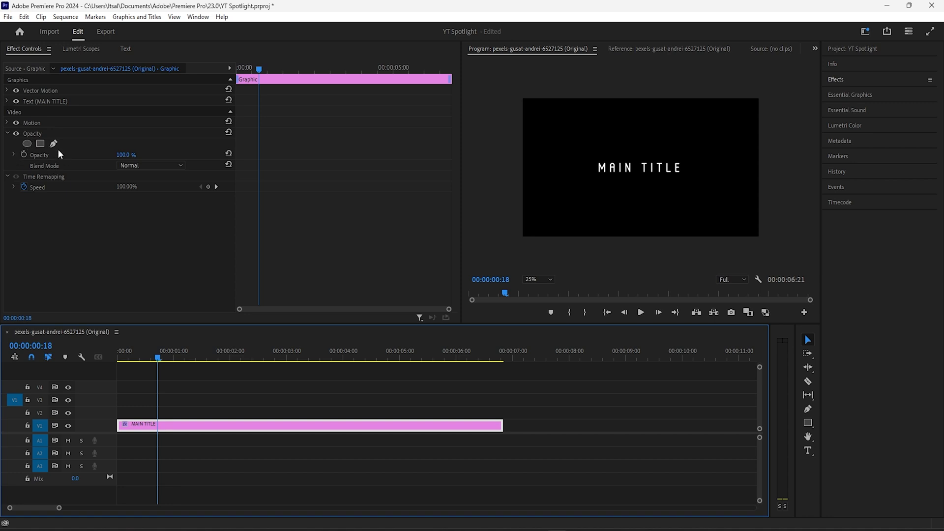
mouse_move(198, 17)
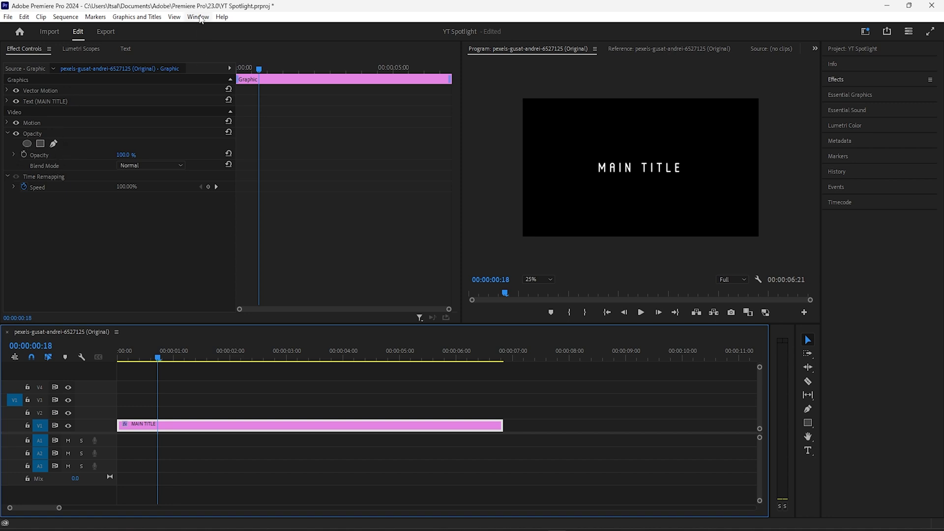
Show Effect Controls and add an ellipse mask to the MAIN TITLE's opacity
left_click(198, 17)
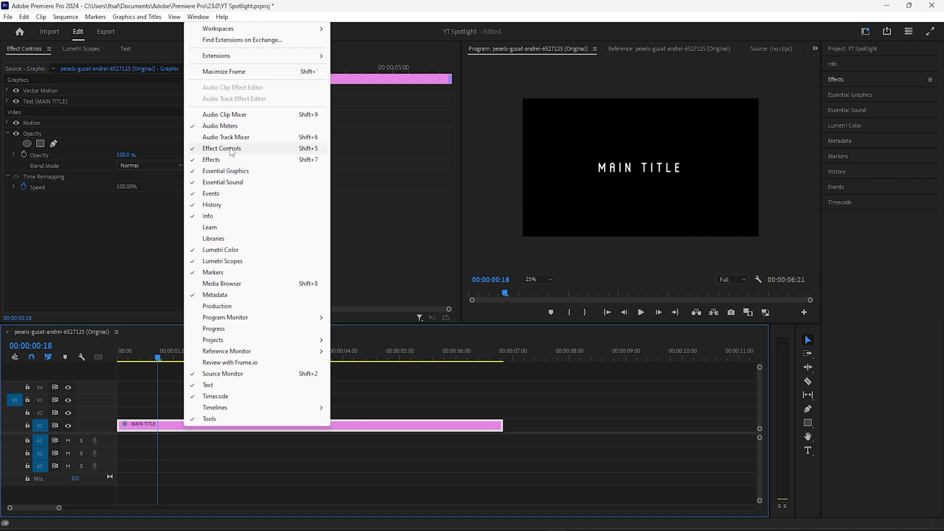
left_click(221, 149)
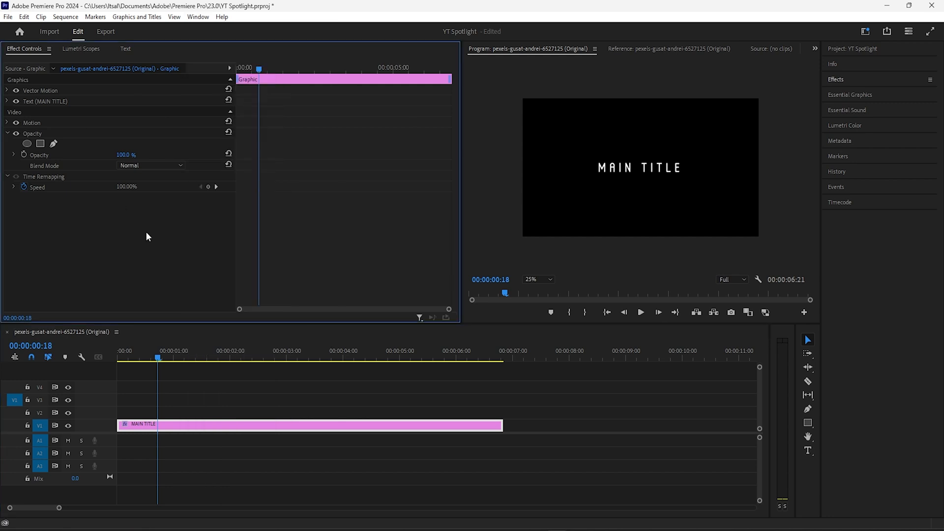
mouse_move(259, 133)
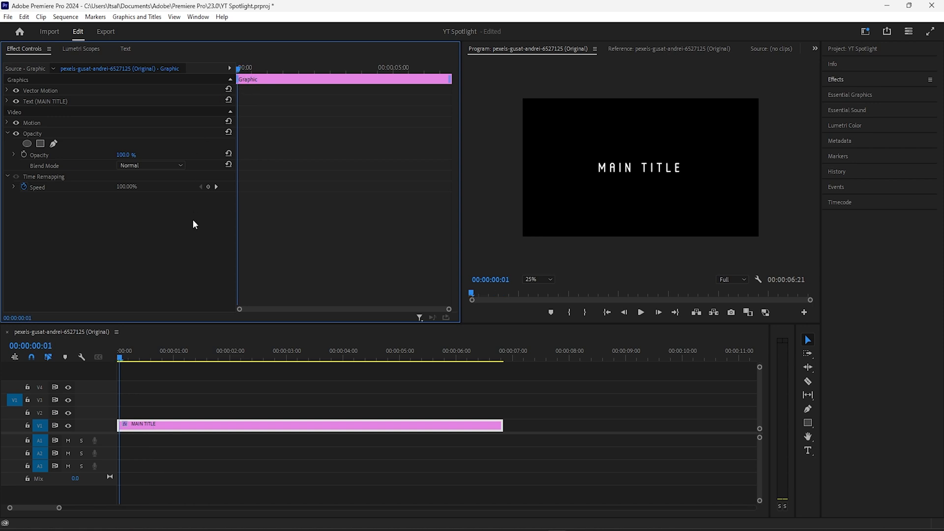
mouse_move(27, 143)
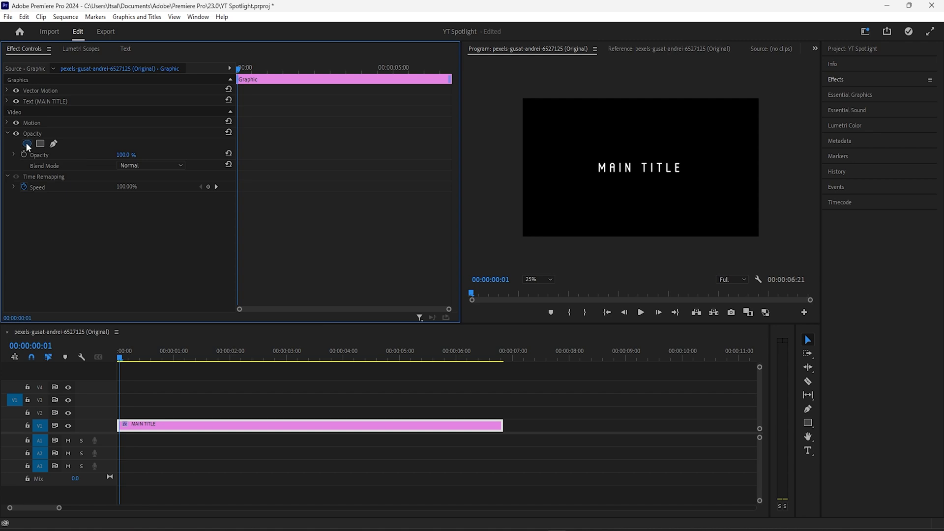
left_click(26, 143)
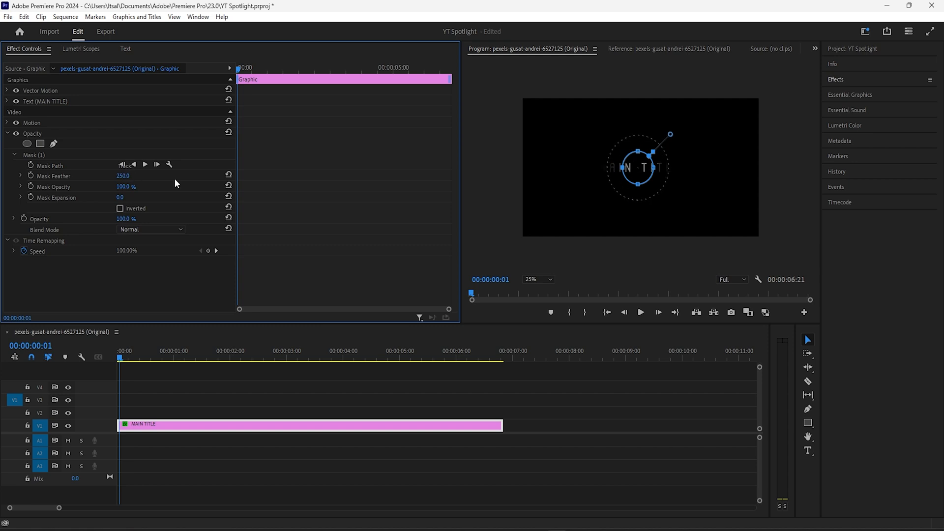
mouse_move(632, 212)
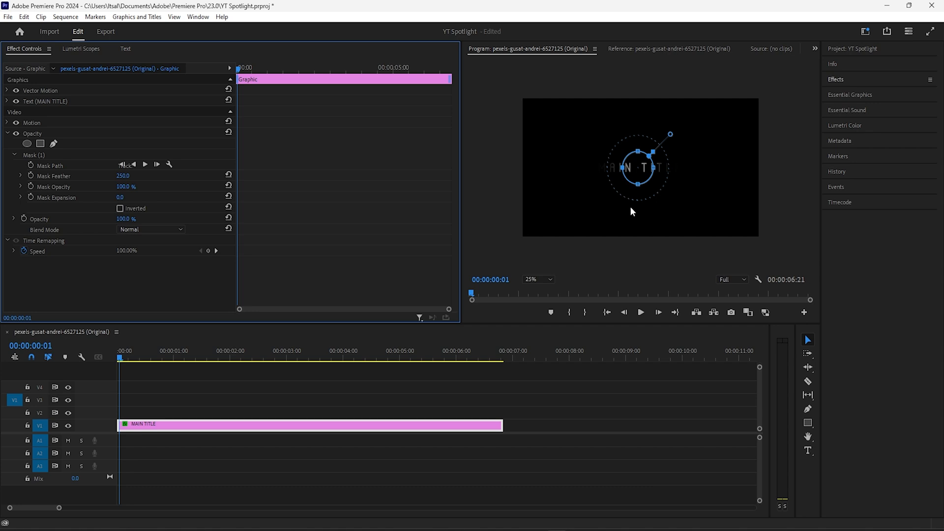
mouse_move(604, 180)
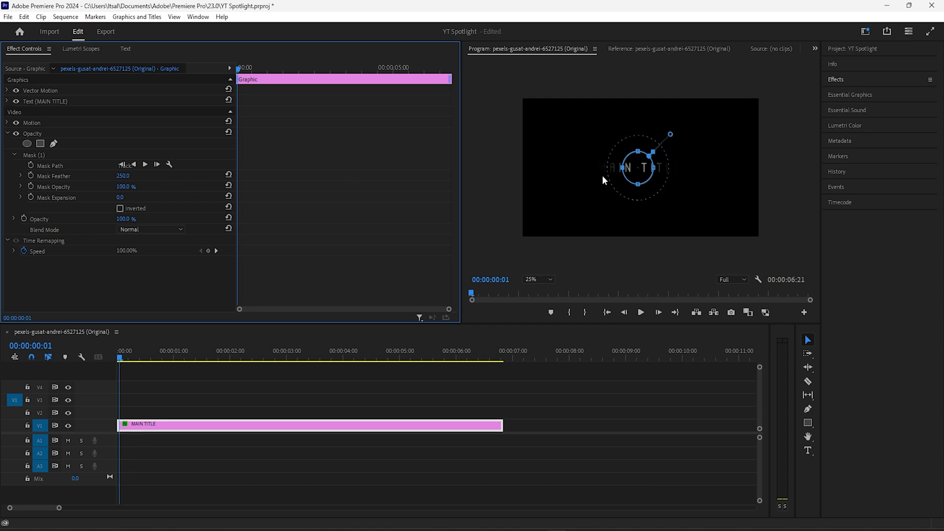
mouse_move(633, 158)
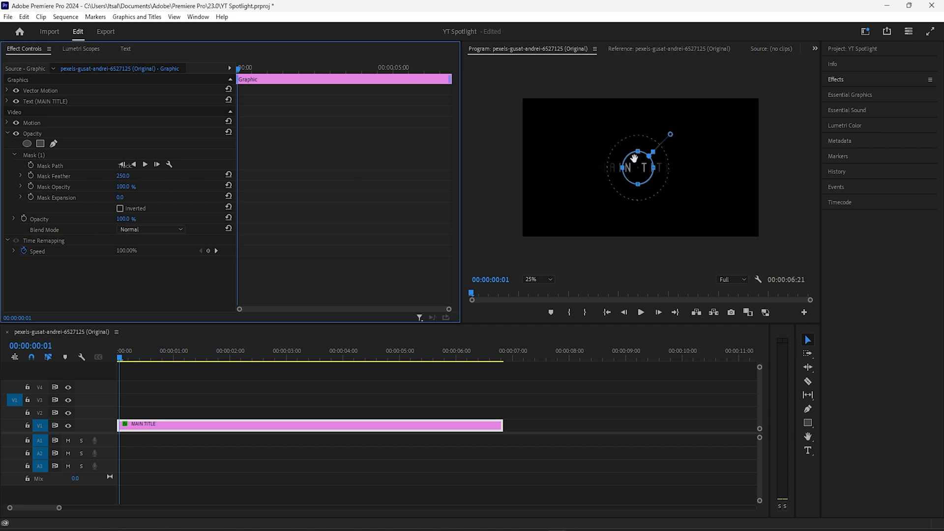
mouse_move(617, 179)
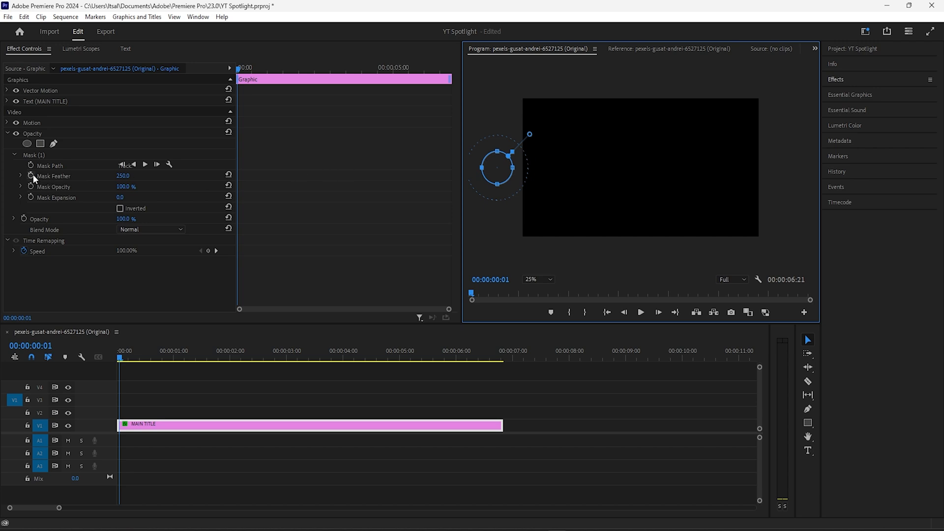
mouse_move(30, 167)
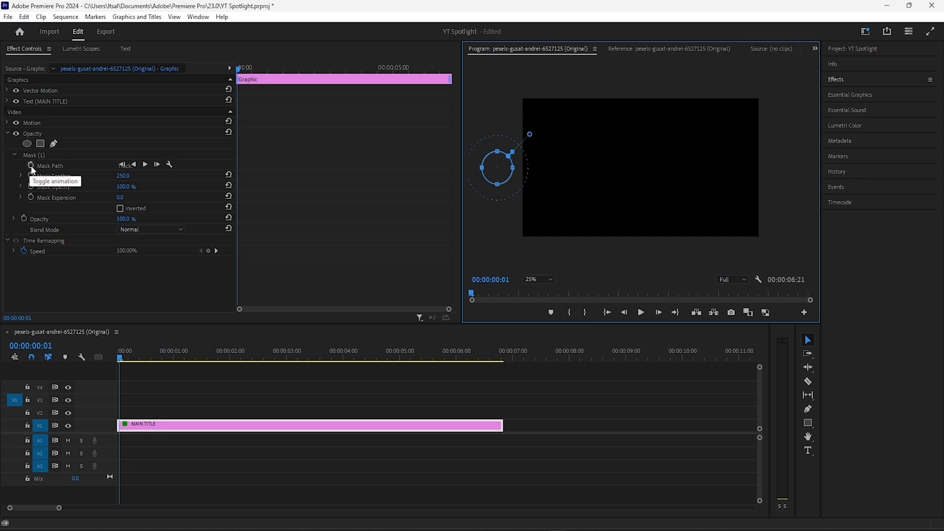
Enable keyframing on the mask path with the ellipse off-frame left
left_click(31, 166)
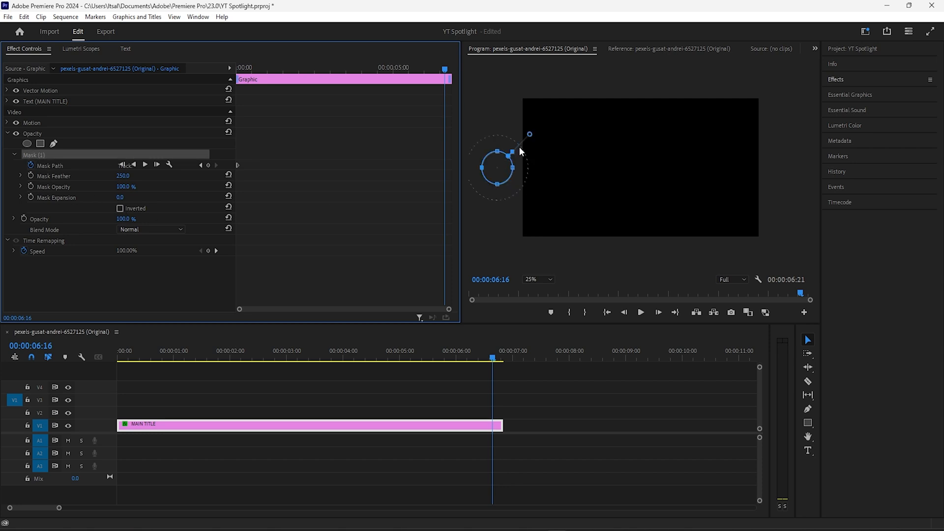
mouse_move(497, 170)
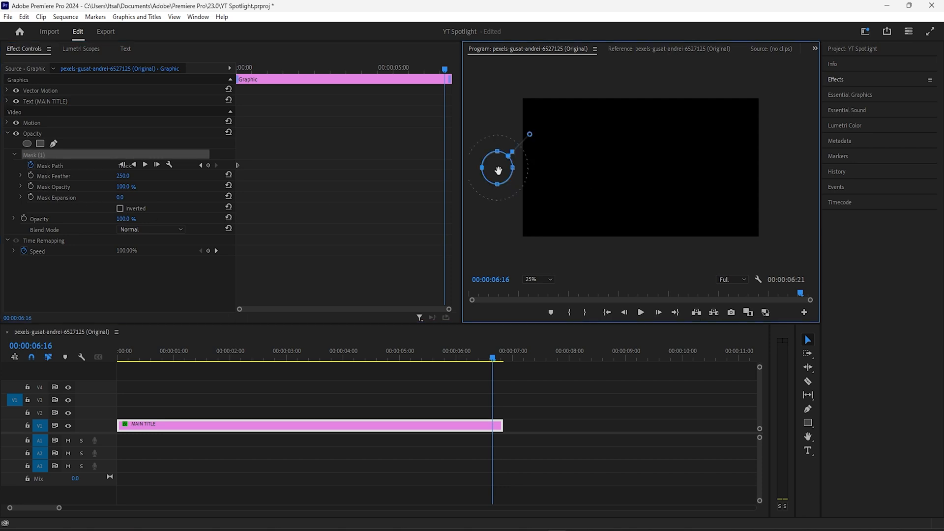